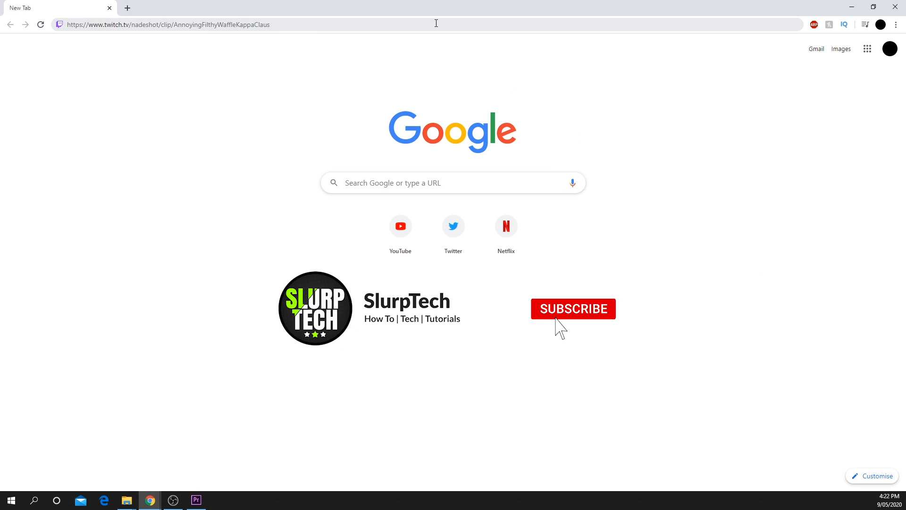
- Load the Nadeshot 'you look better' Twitch clip page from the pasted clip URL
left_click(573, 307)
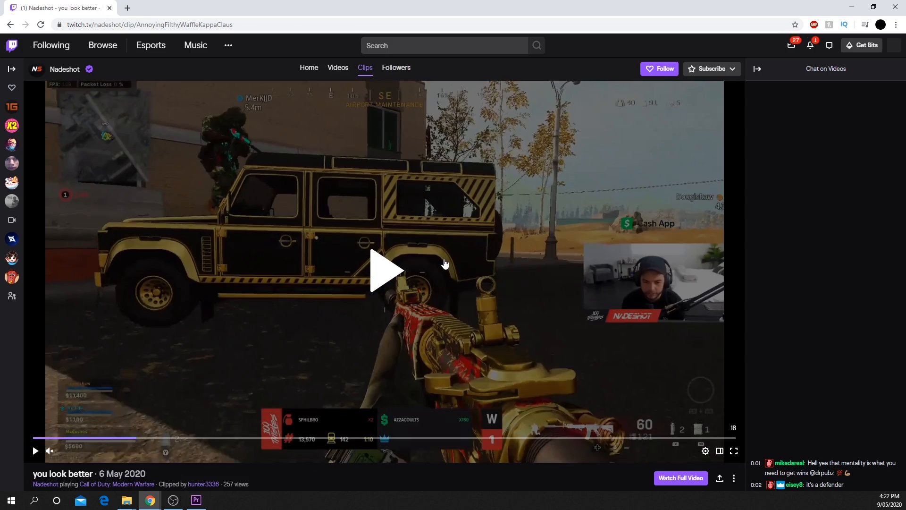
- Inspect the video element to copy its mp4 src address, then dismiss DevTools
right_click(445, 263)
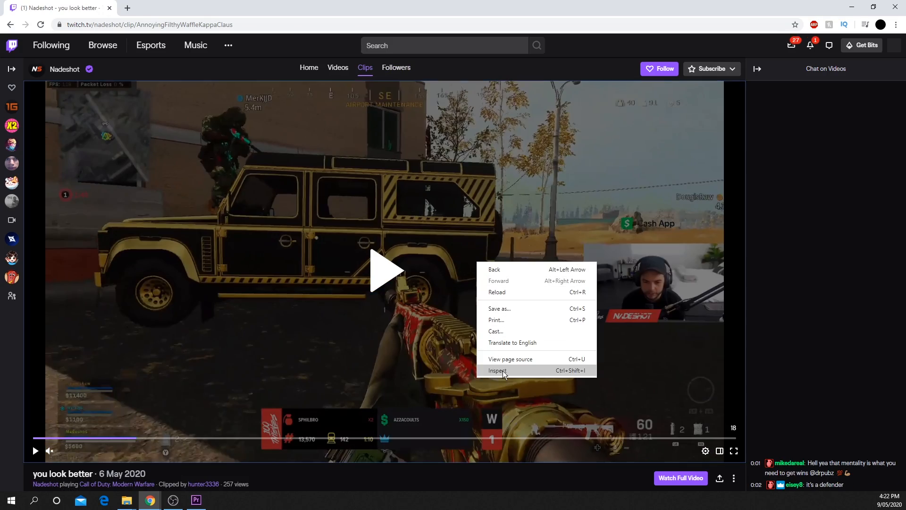
left_click(497, 370)
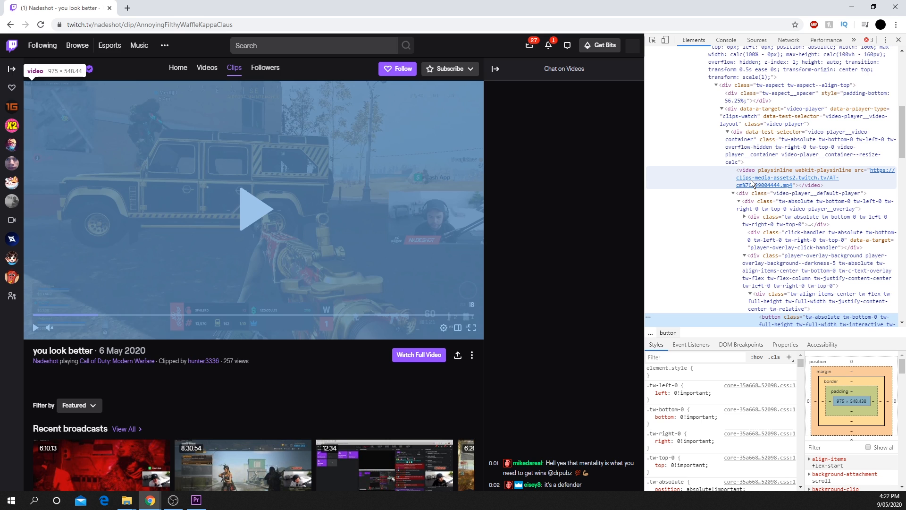
mouse_move(765, 181)
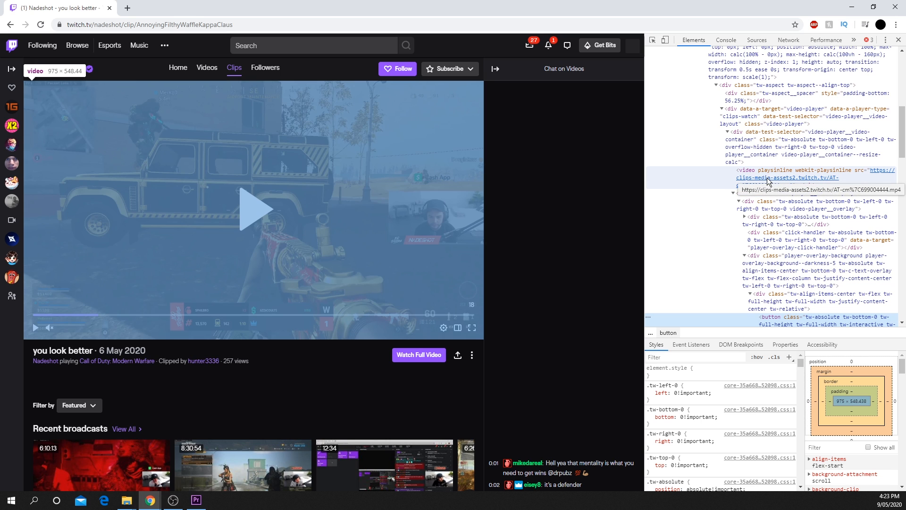
mouse_move(786, 181)
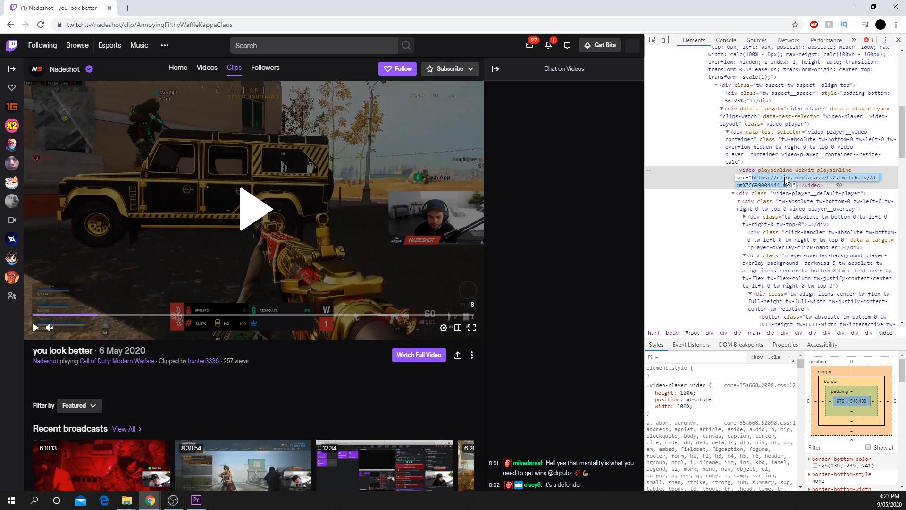
mouse_move(784, 181)
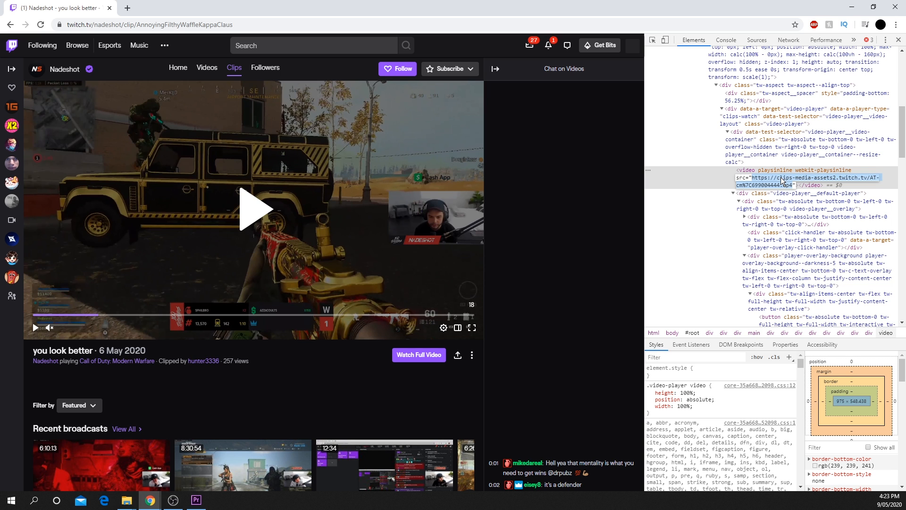
left_click(897, 40)
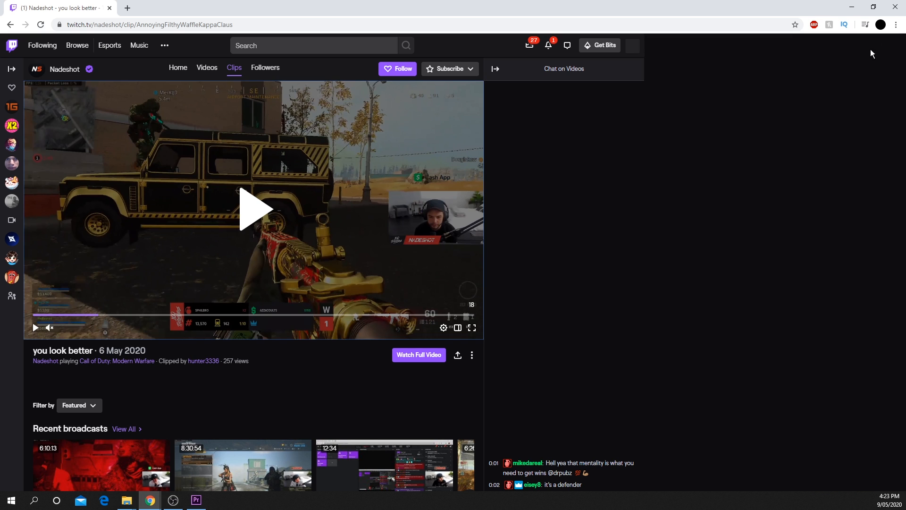
- Download the clip by loading its mp4 address in a new tab, then return to Twitch
left_click(239, 8)
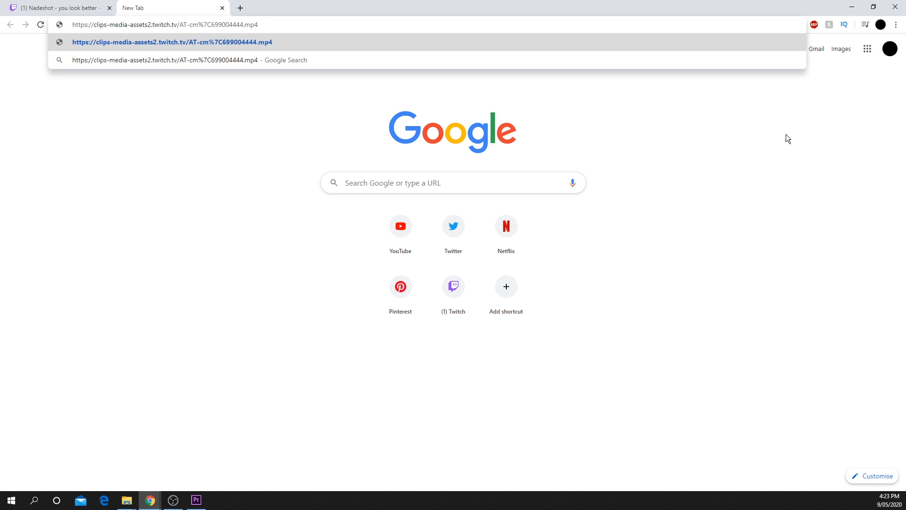
key("Enter")
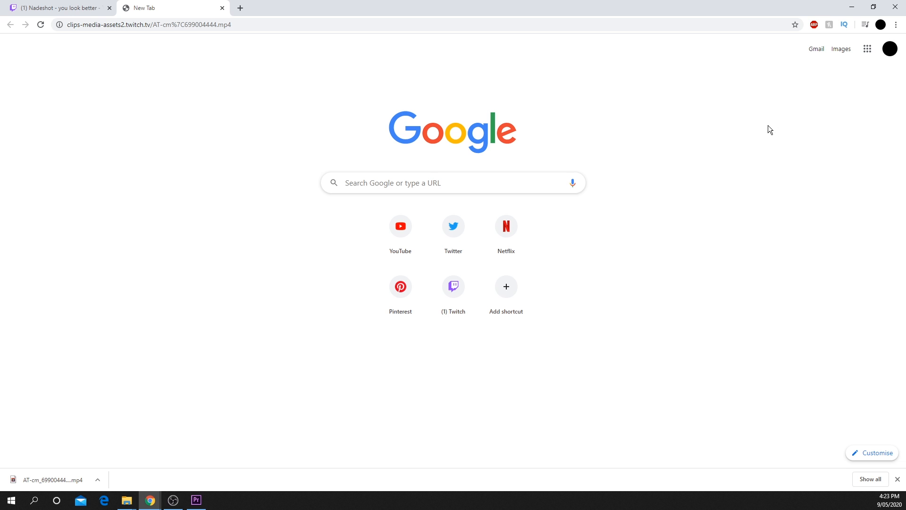
mouse_move(251, 37)
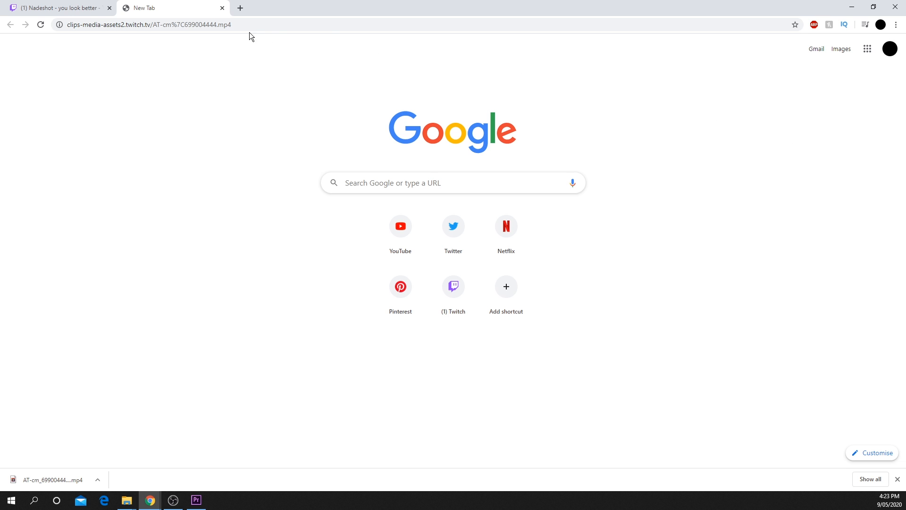
left_click(55, 7)
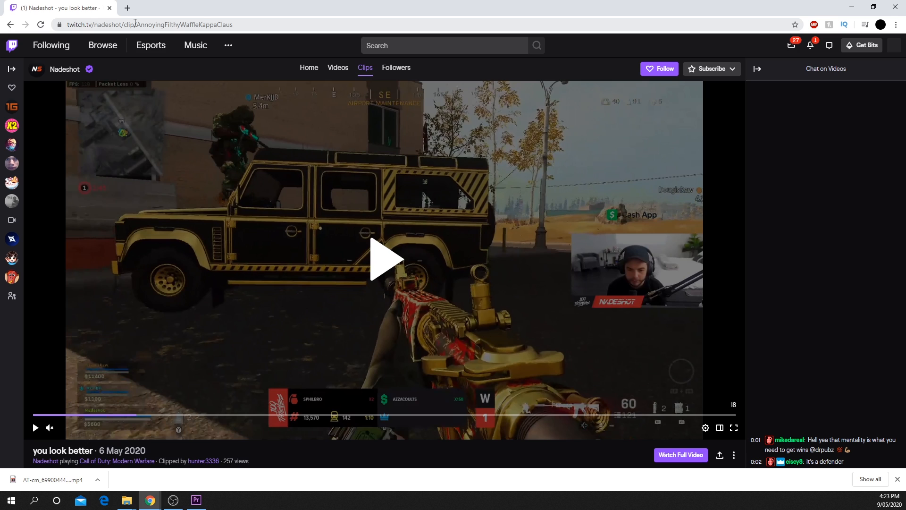
left_click(168, 25)
type("r.xyz")
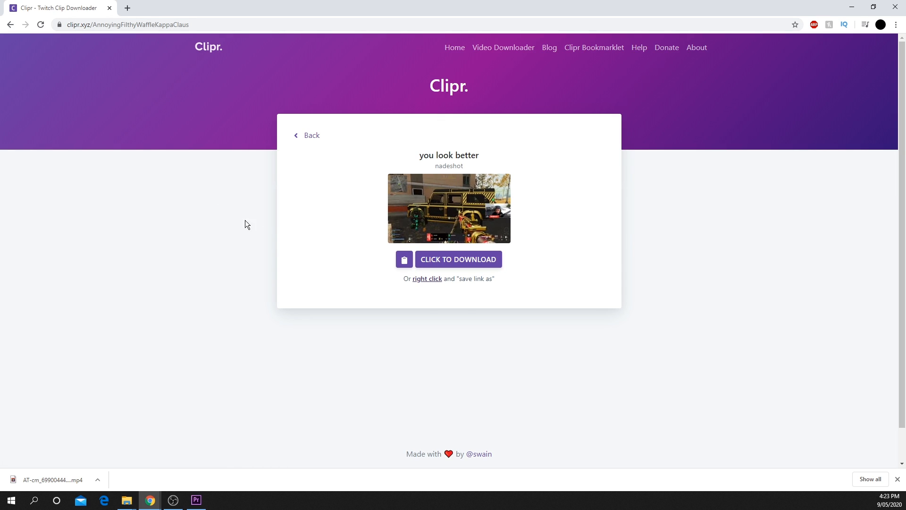
- Use Clipr's 'Click to Download' button to save a second mp4 copy of the clip
left_click(457, 258)
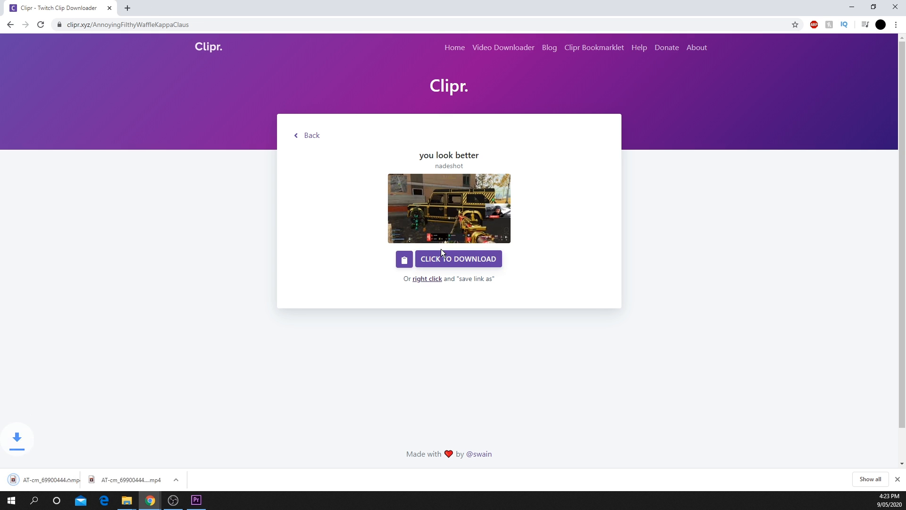
left_click(457, 258)
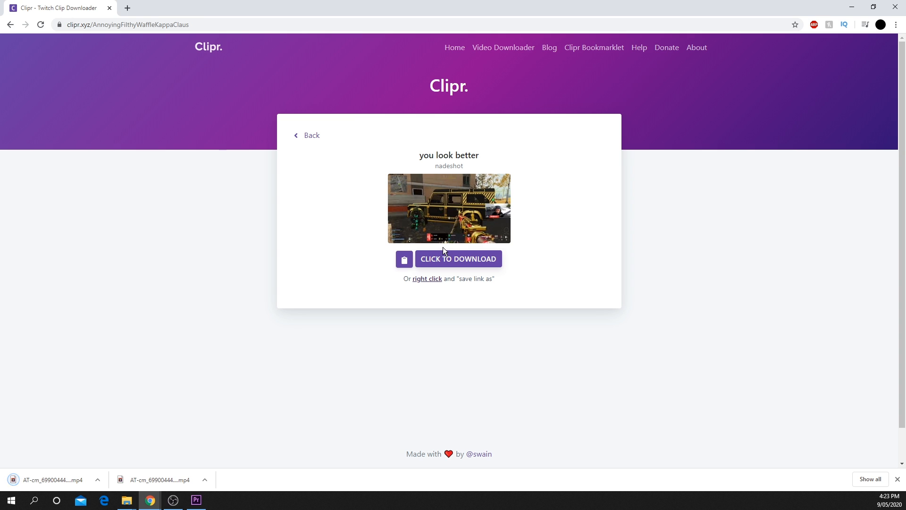
left_click(458, 258)
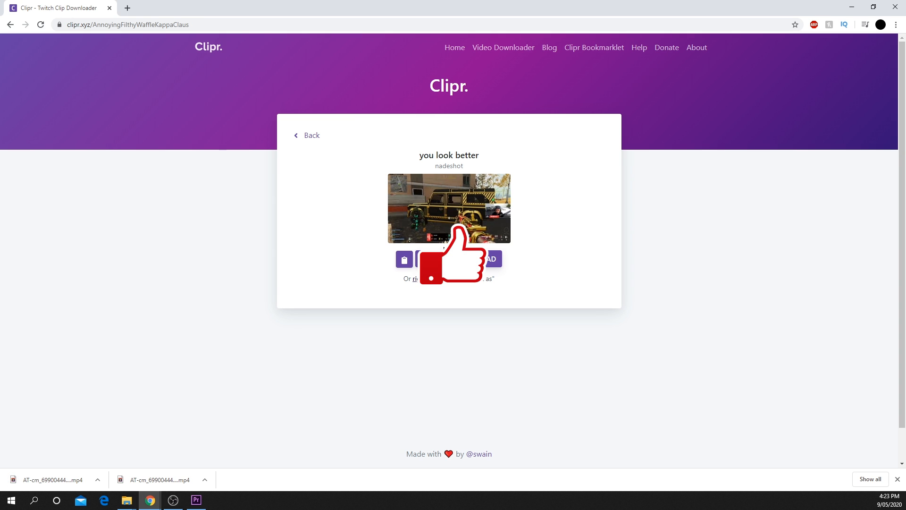